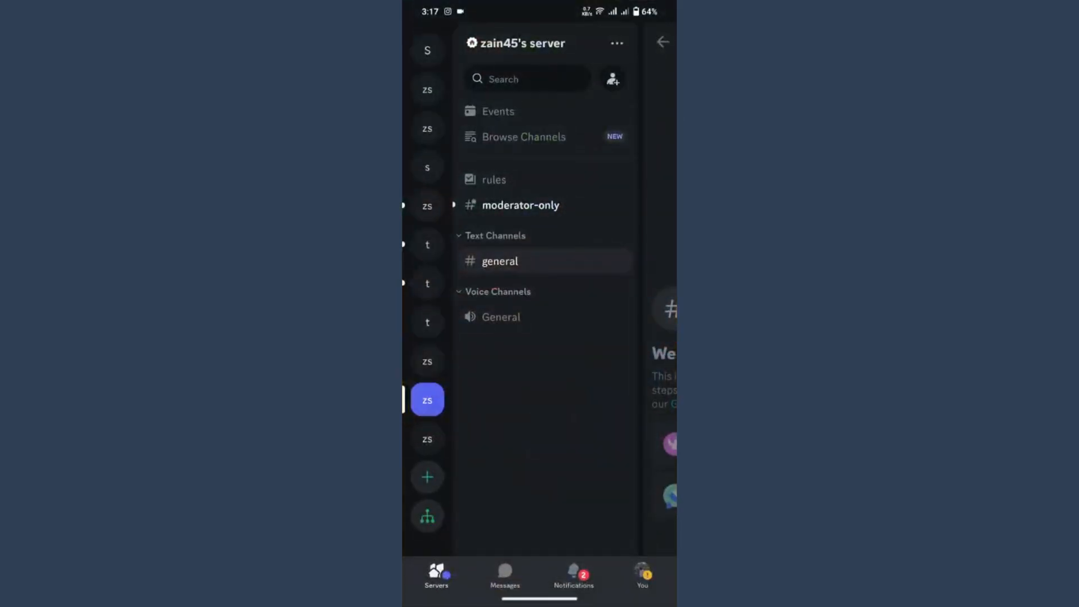
- Open Settings from the profile page and scroll down to App Settings
left_click(642, 579)
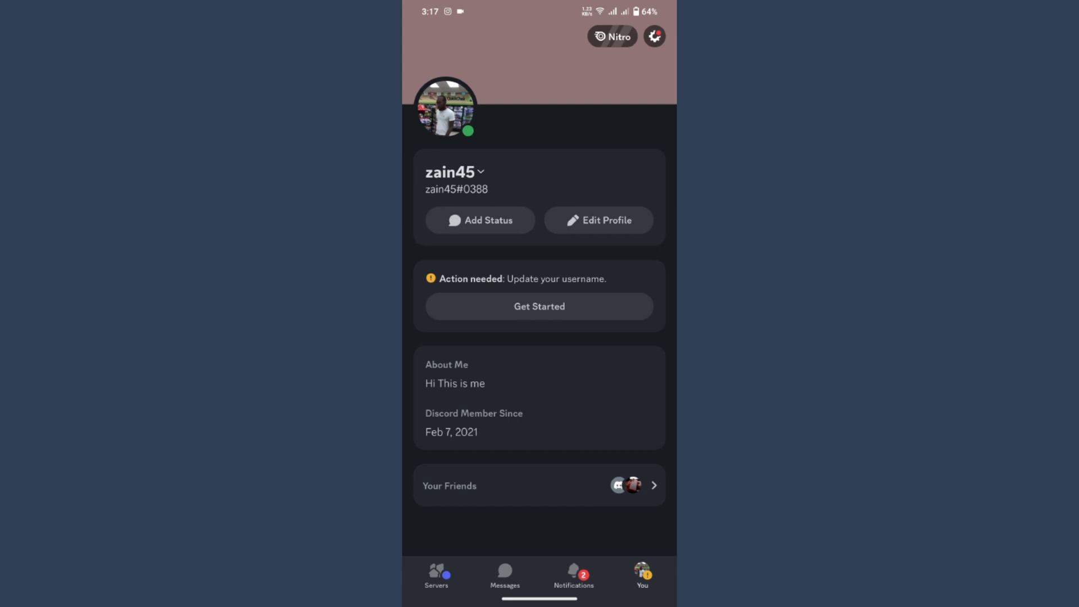
left_click(655, 38)
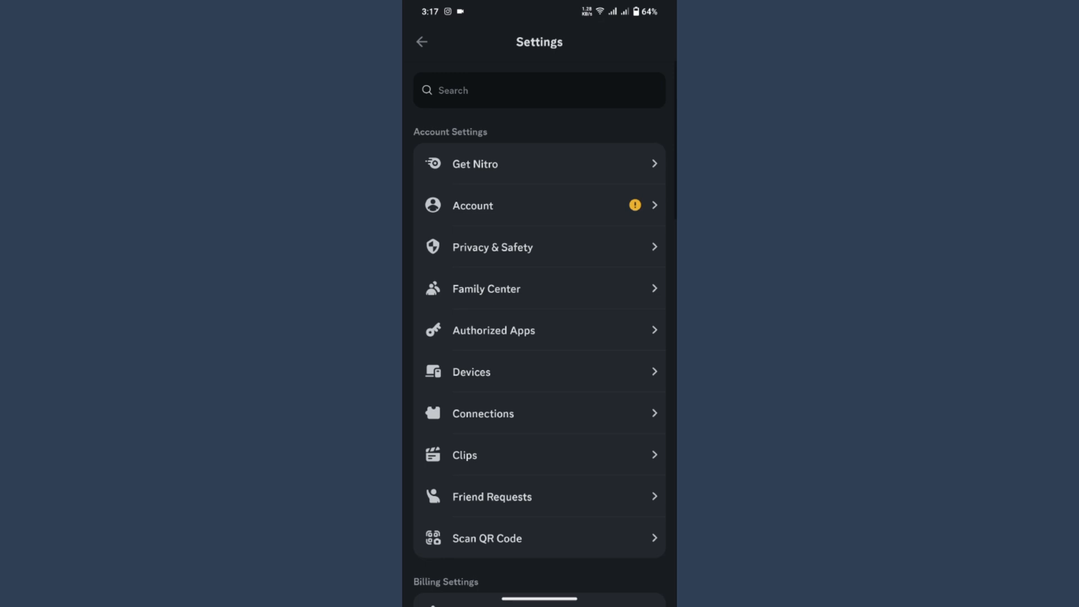
scroll("down", 3)
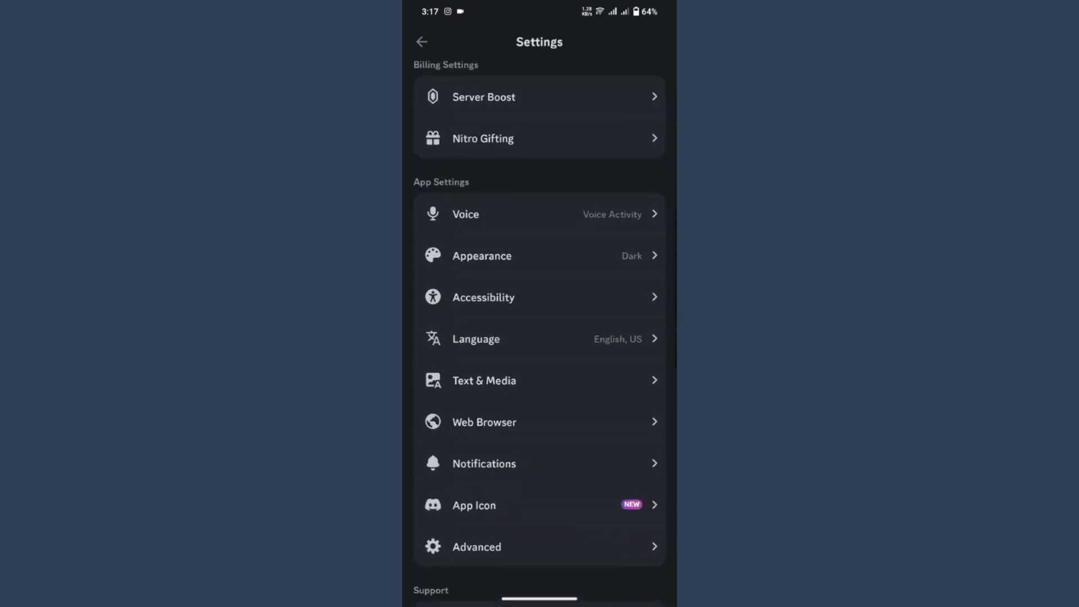
- Confirm Developer Mode is on under Advanced, then return to the settings list
left_click(476, 547)
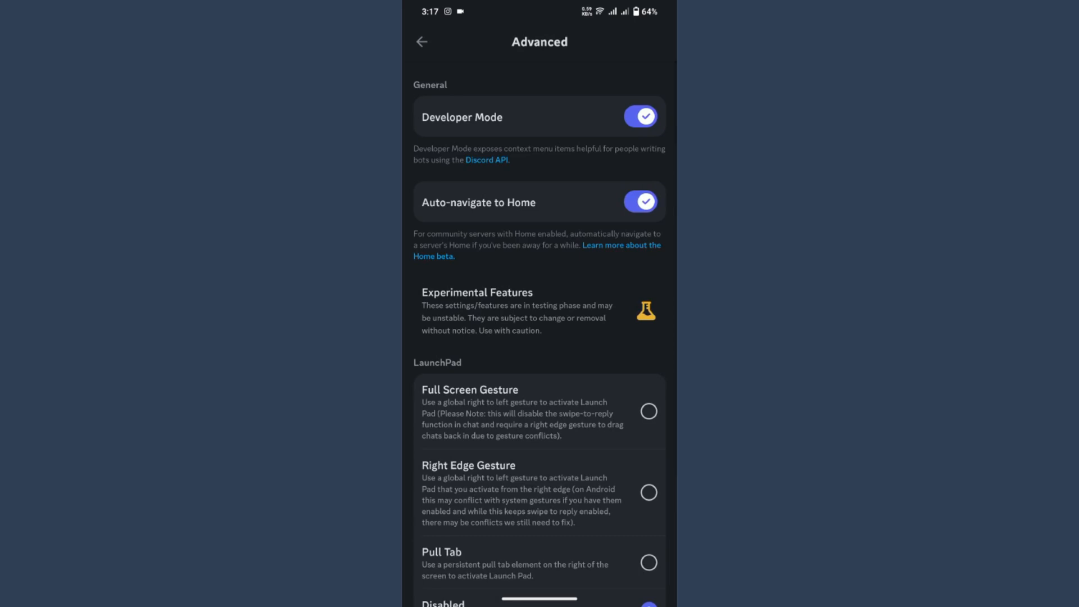
left_click(421, 41)
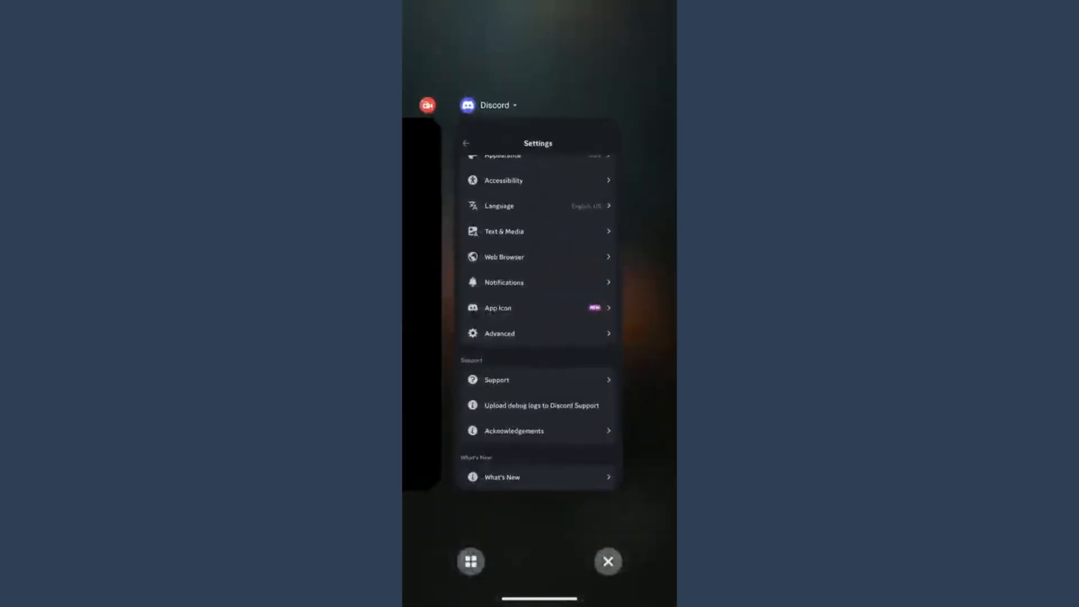
- Clear all recent apps to restart Discord
left_click(608, 562)
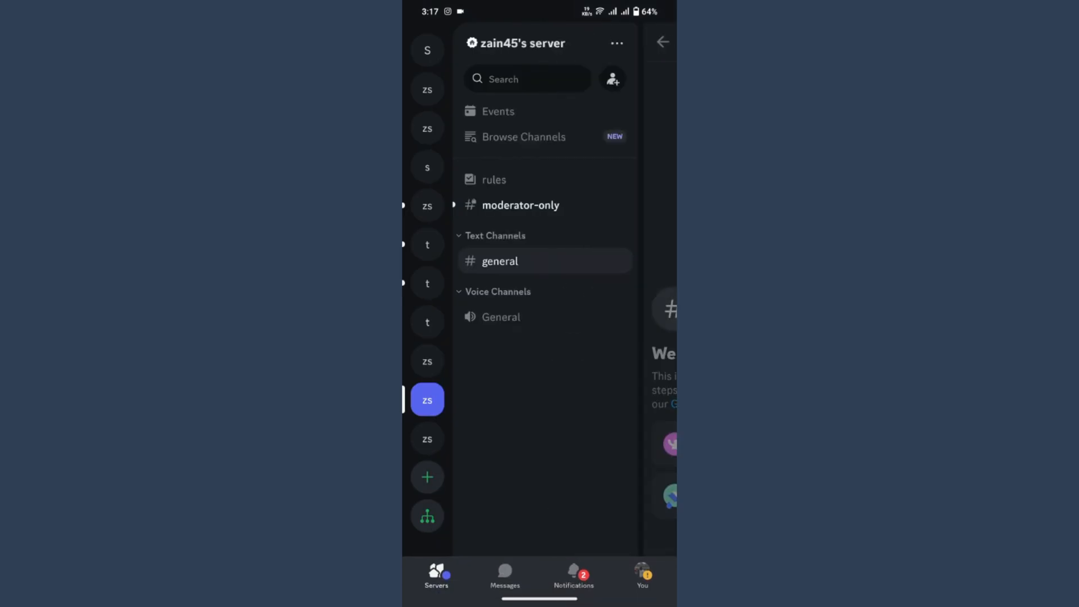
- Open the Appearance page from the profile page's Settings gear
left_click(641, 580)
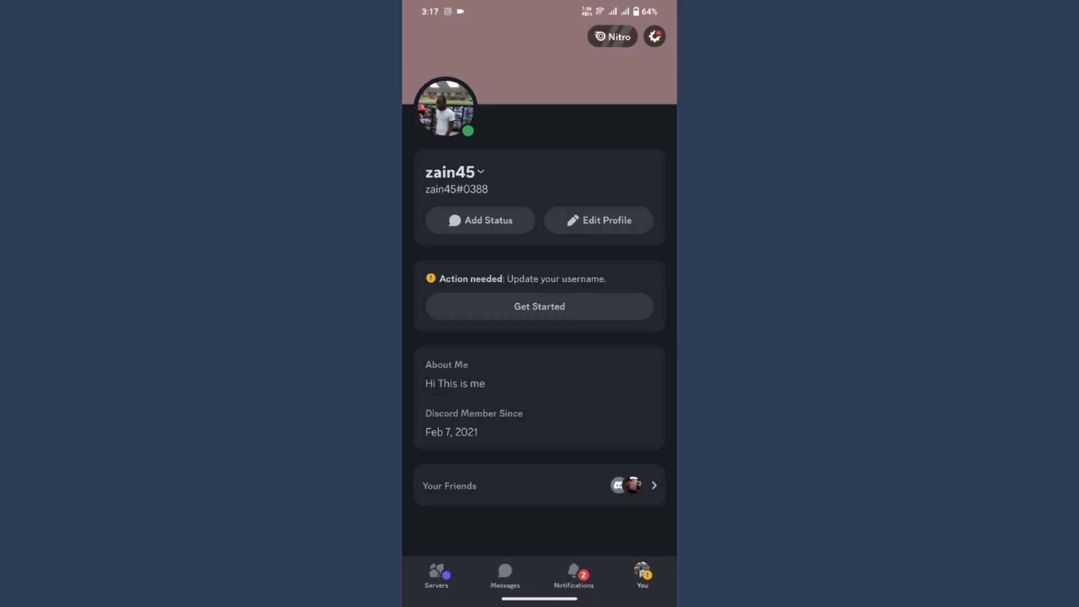
left_click(654, 37)
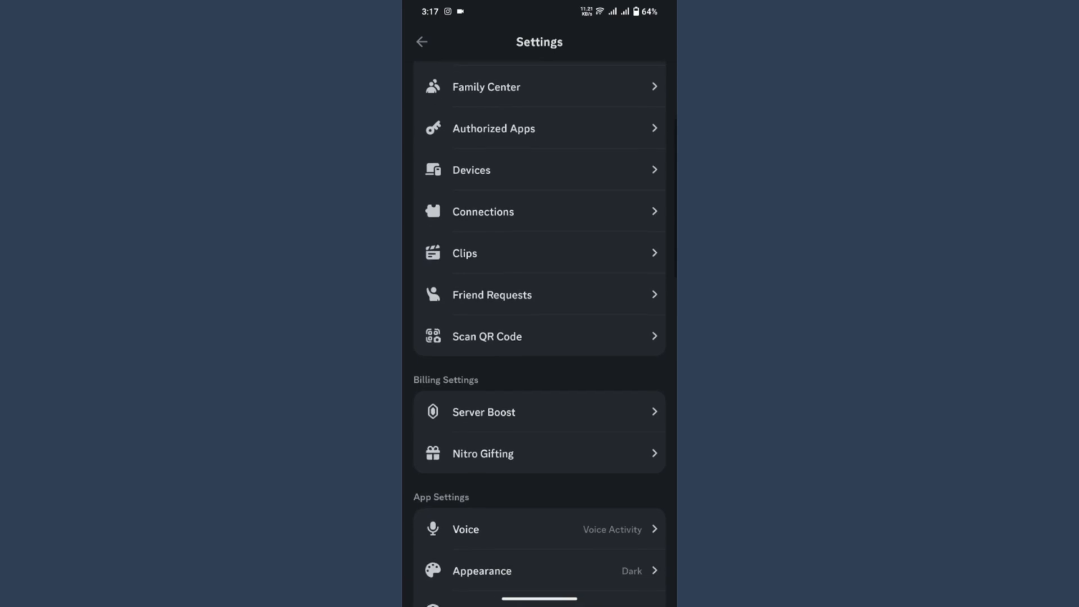
left_click(480, 571)
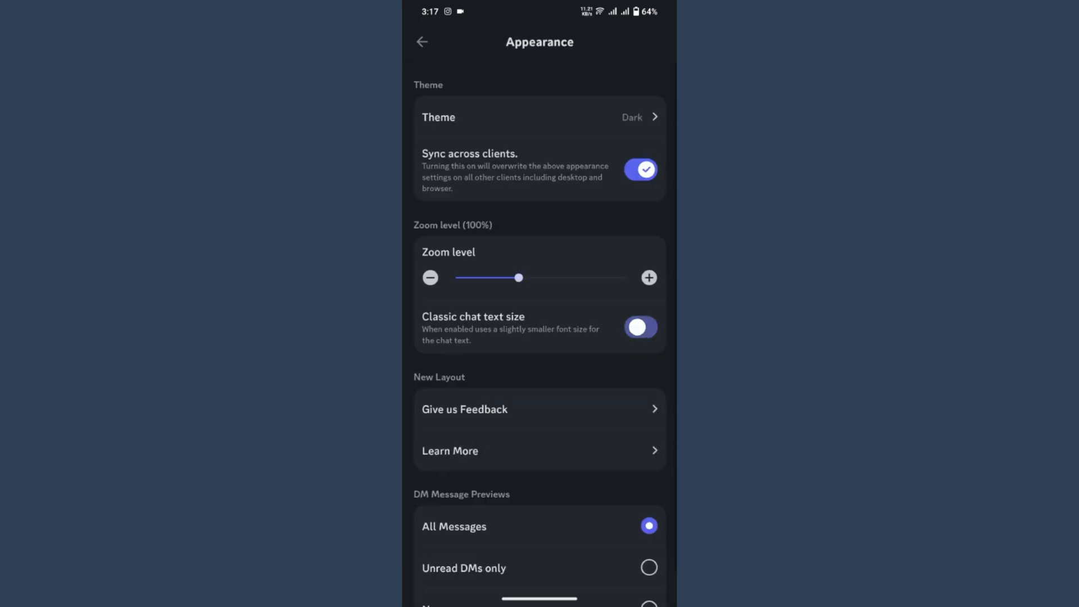
- Enable Classic chat text size, then open and dismiss the feedback prompt
left_click(640, 327)
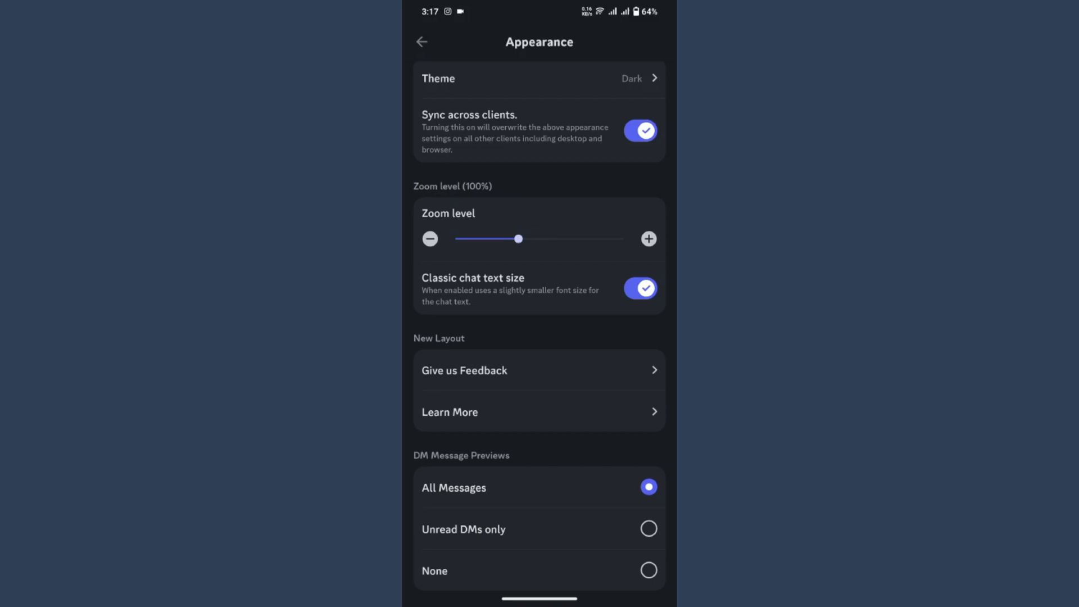
left_click(463, 370)
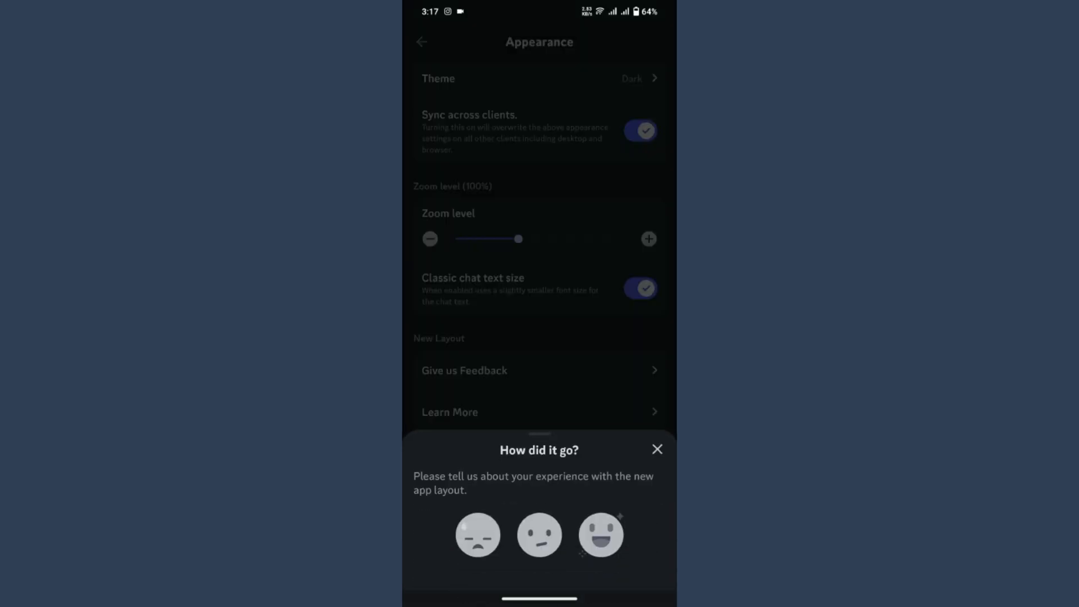
left_click(656, 449)
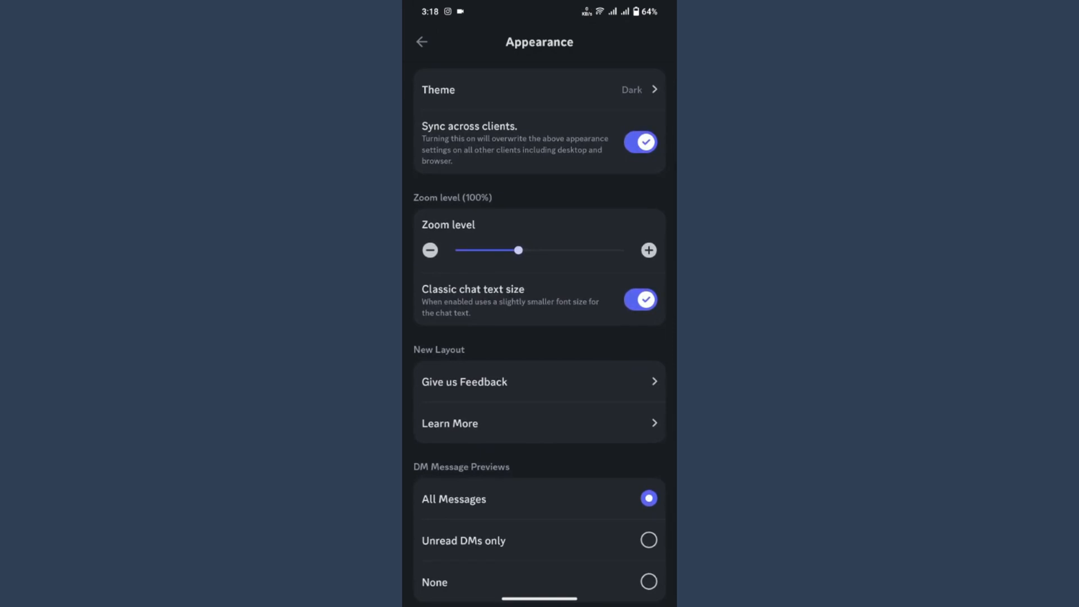
- Go to the phone's home screen and swipe through the home pages
key("Home")
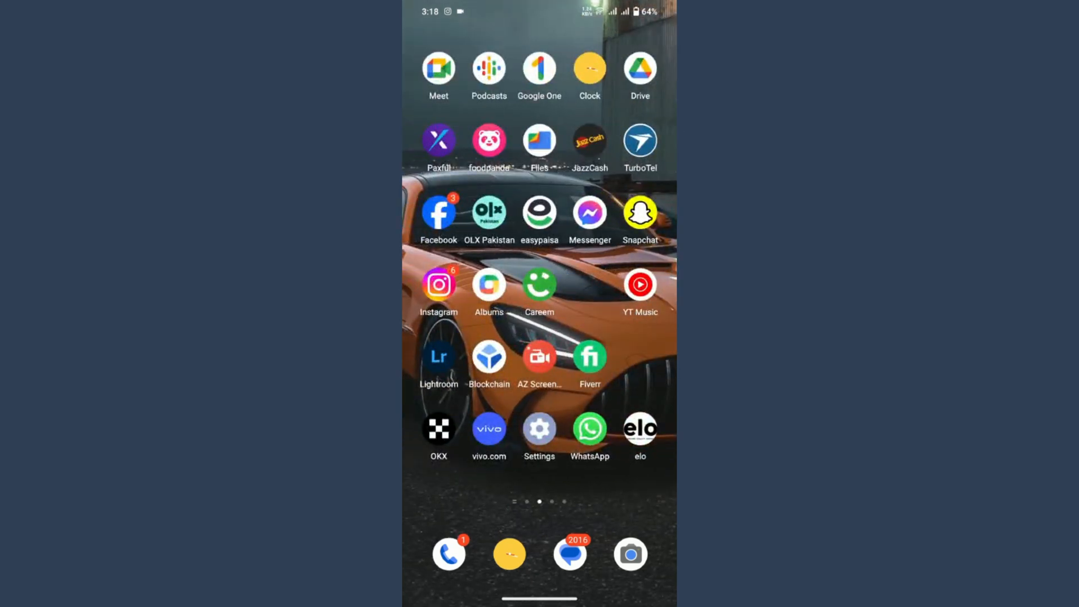
scroll("left", 3)
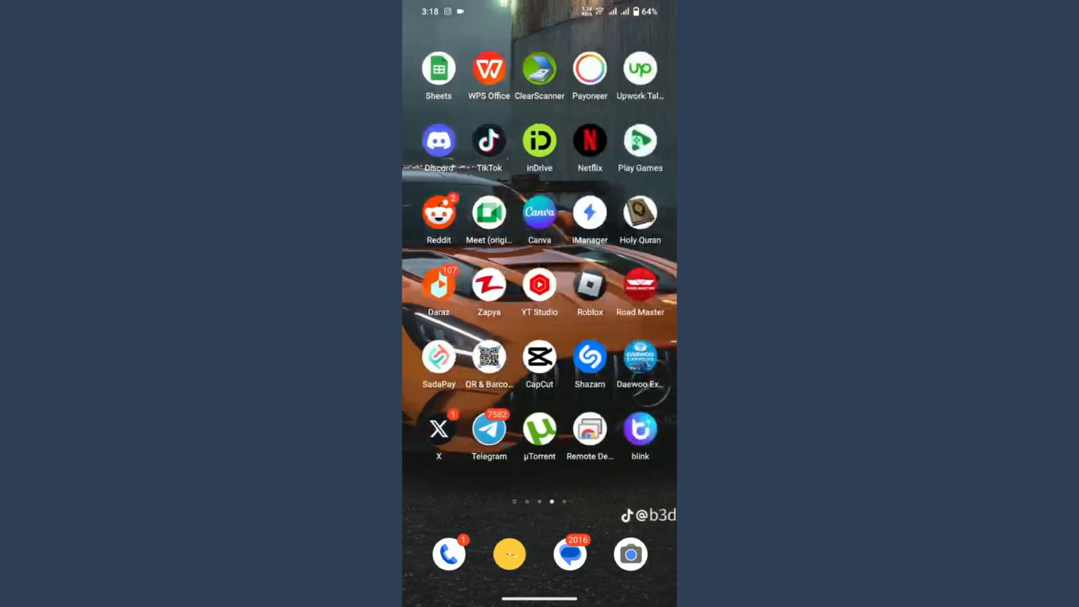